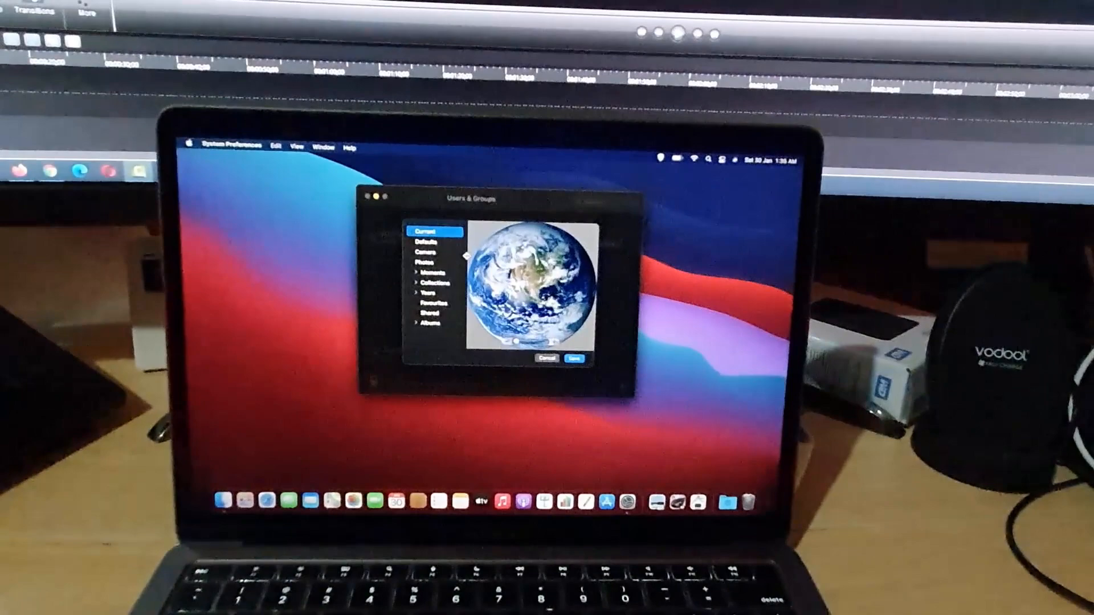
- Browse the Defaults pictures, then cancel the chooser, keeping Earth as the admin account's picture
left_click(429, 243)
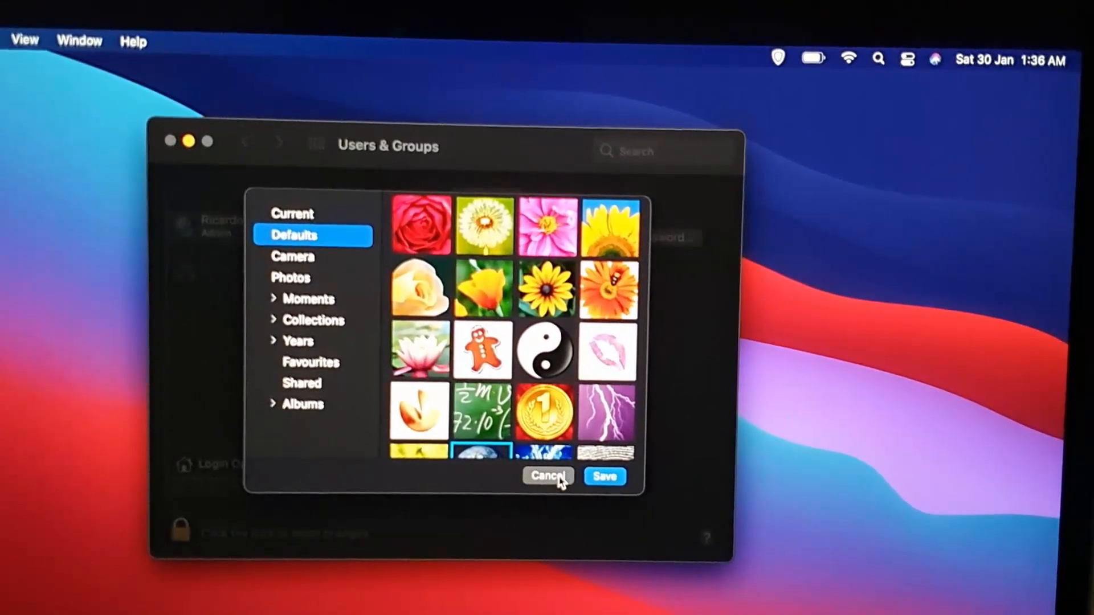
left_click(547, 477)
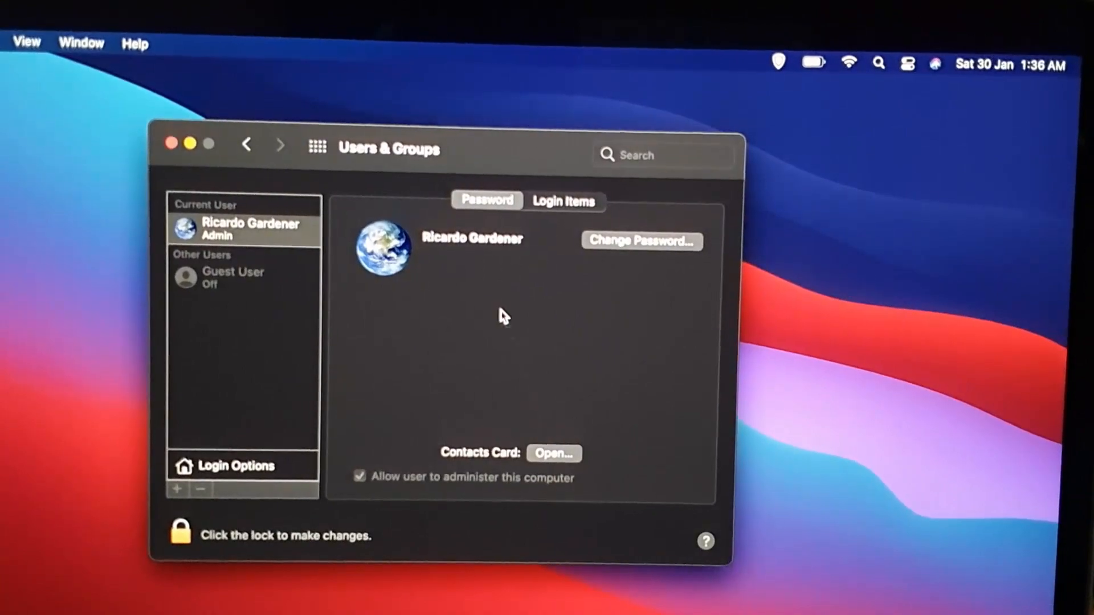